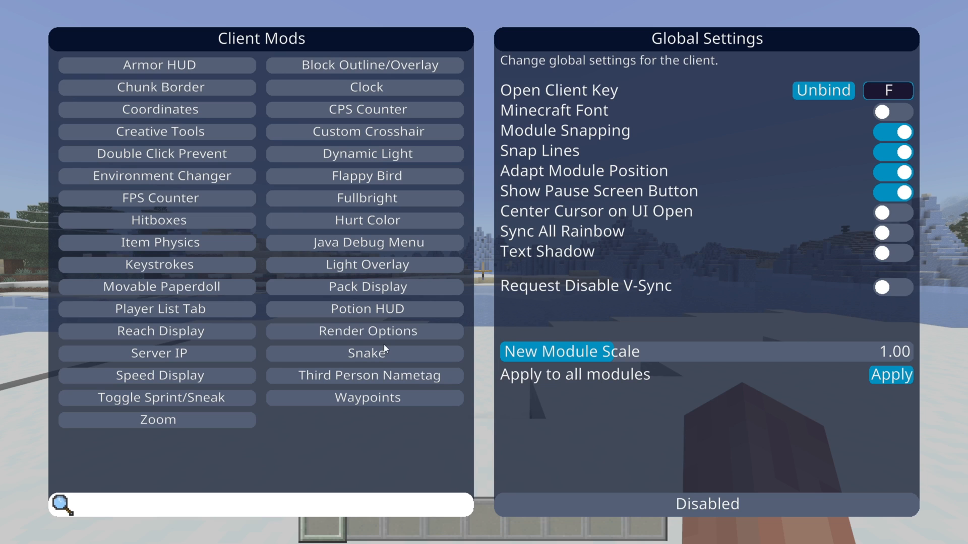
mouse_move(407, 244)
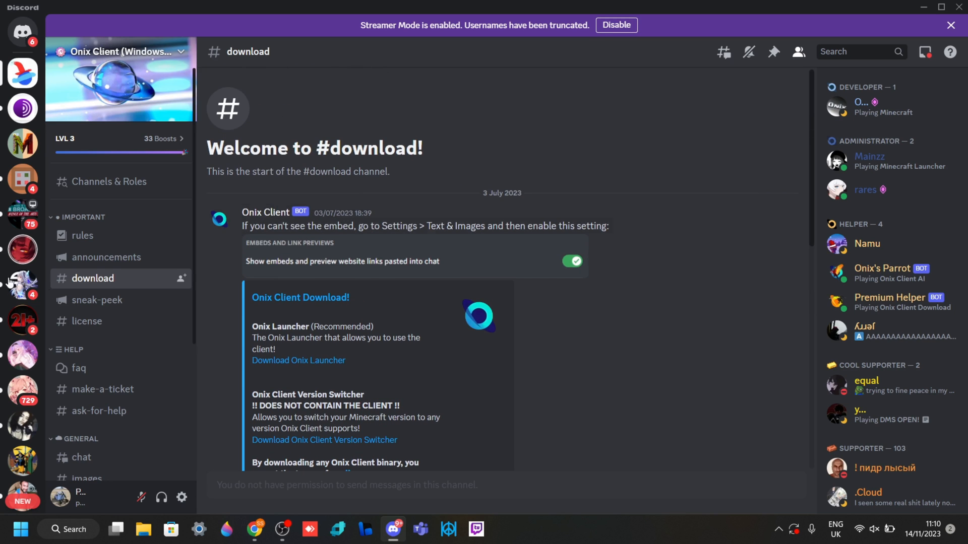
- Follow the website's download instructions to Discord, accept the Onix Client server invite and follow the Onix Launcher link in #download
scroll("down", 3)
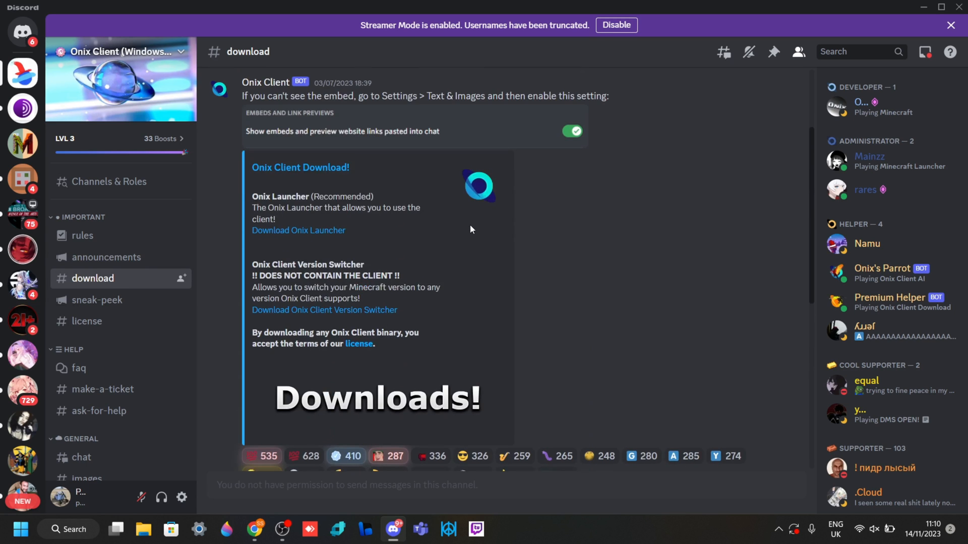
scroll("down", 3)
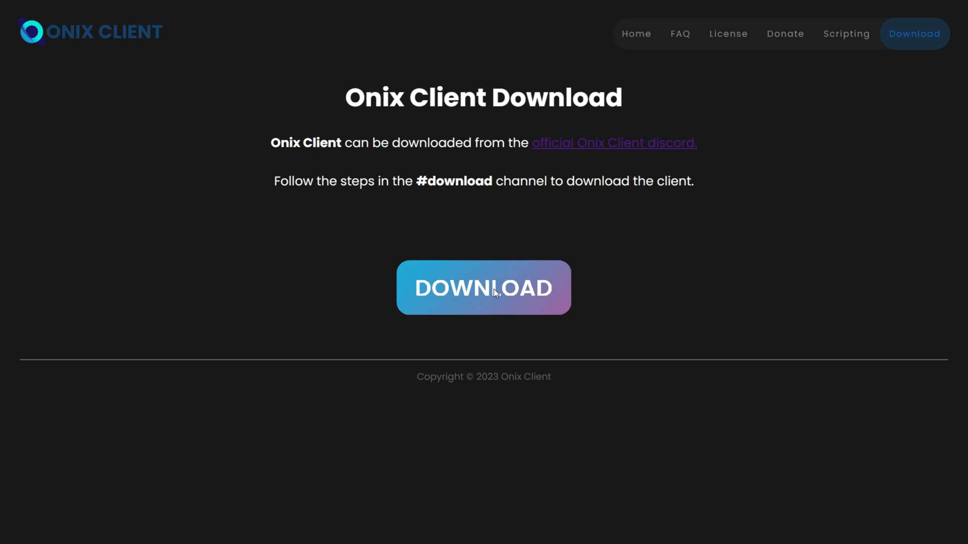
left_click(483, 288)
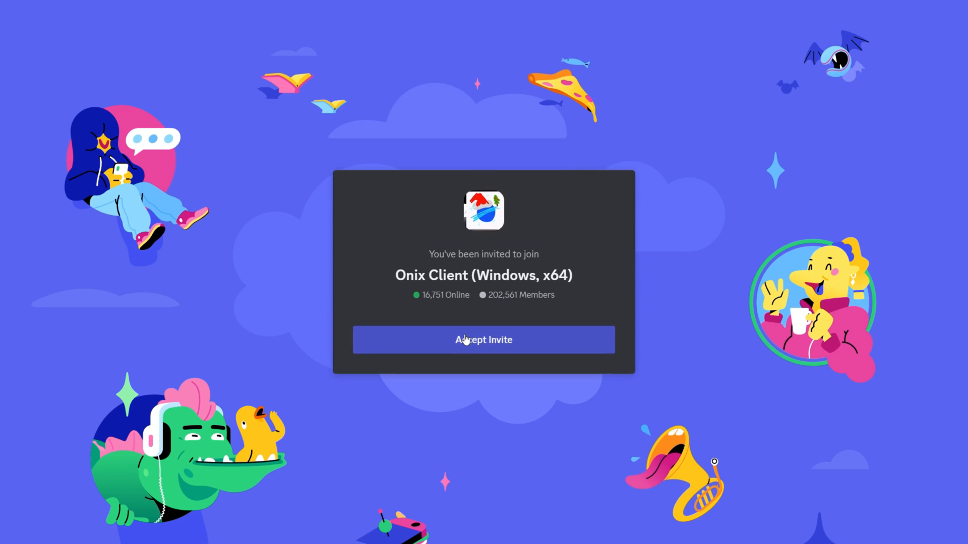
left_click(483, 340)
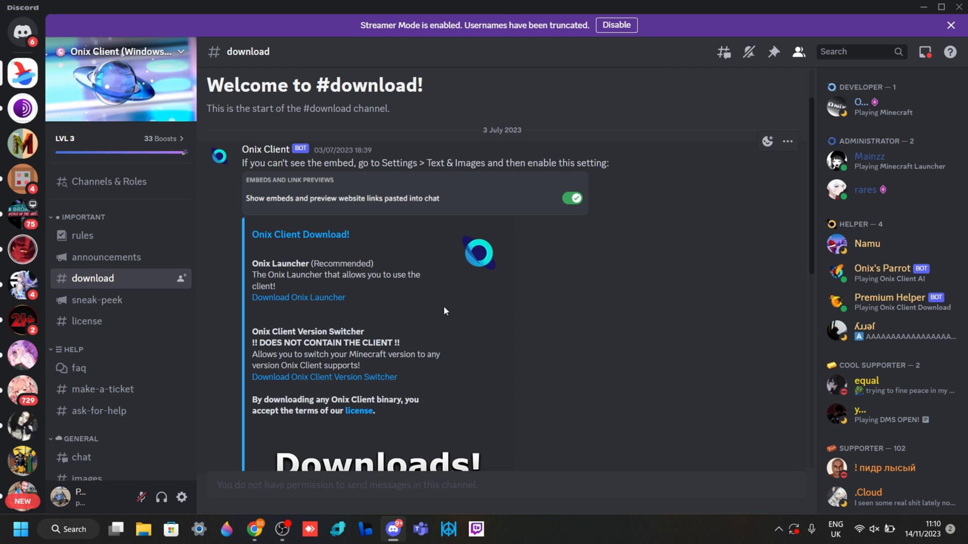
mouse_move(403, 254)
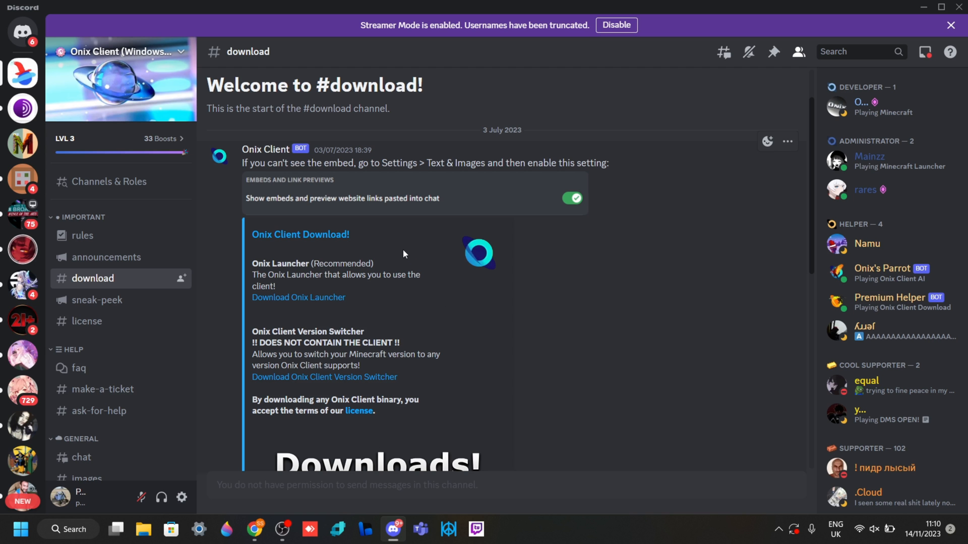
left_click(299, 296)
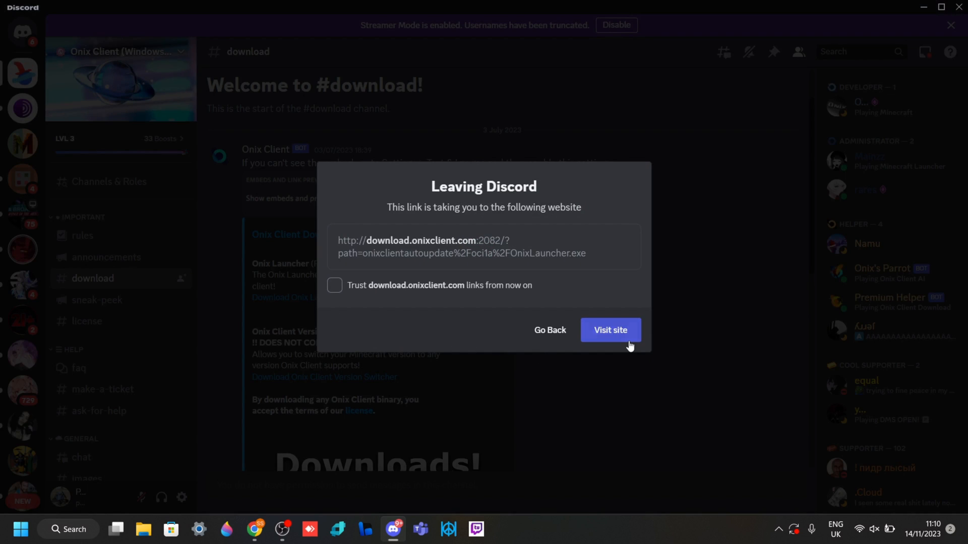
- Confirm leaving Discord to download, then run OnixLauncher.exe from the Downloads folder
left_click(610, 330)
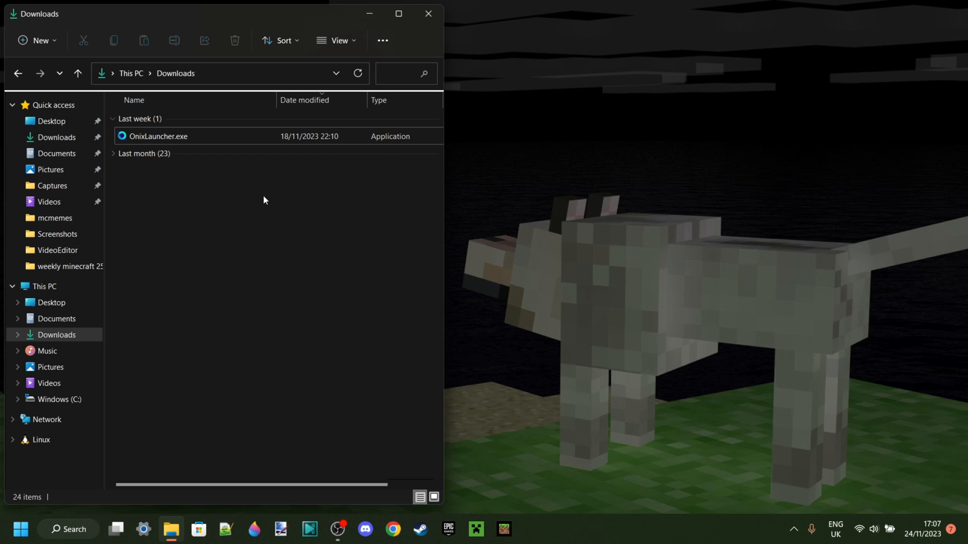
left_click(159, 136)
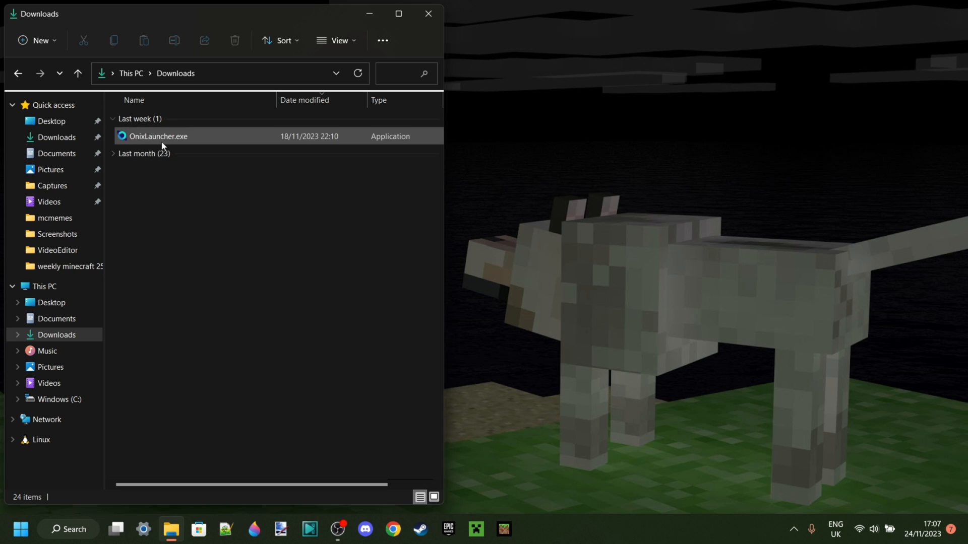
double_click(159, 136)
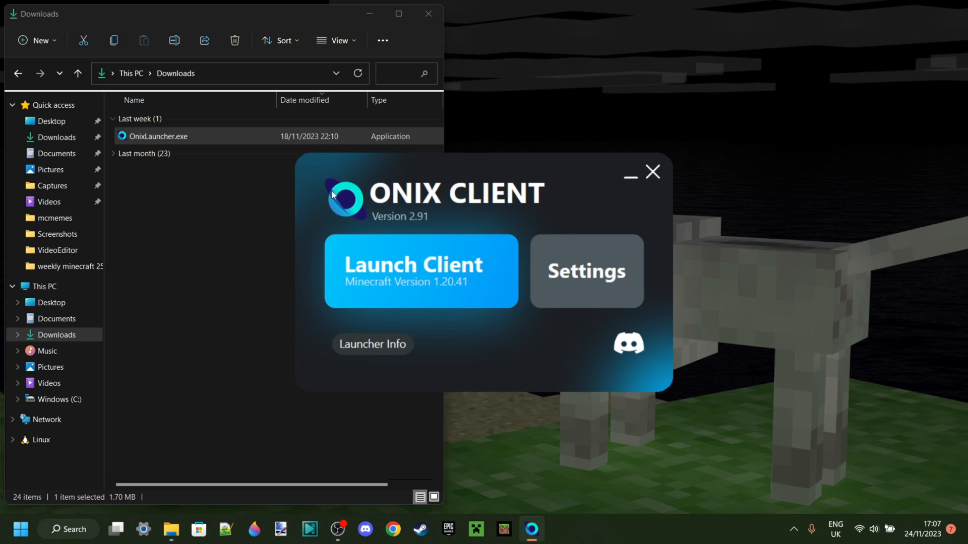
- Launch Minecraft 1.20.41 with Onix Client loaded via Launch Client
left_click(421, 271)
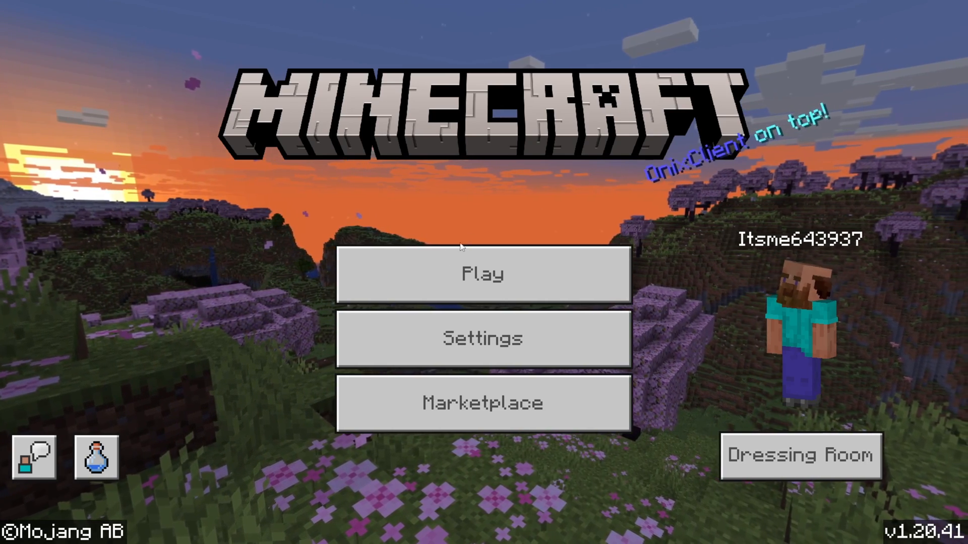
- Create a new default Survival world from the Play menu and spawn into the snowy biome
left_click(483, 274)
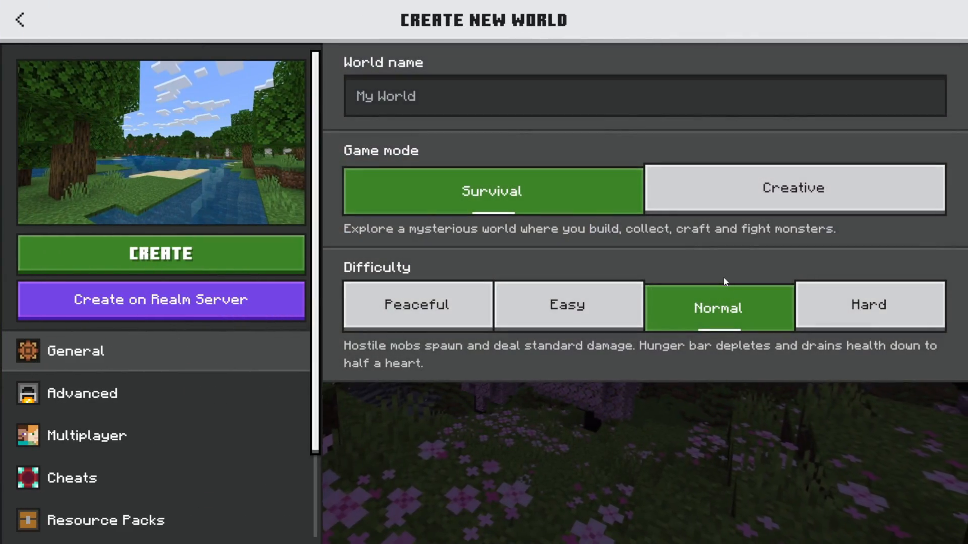
left_click(160, 254)
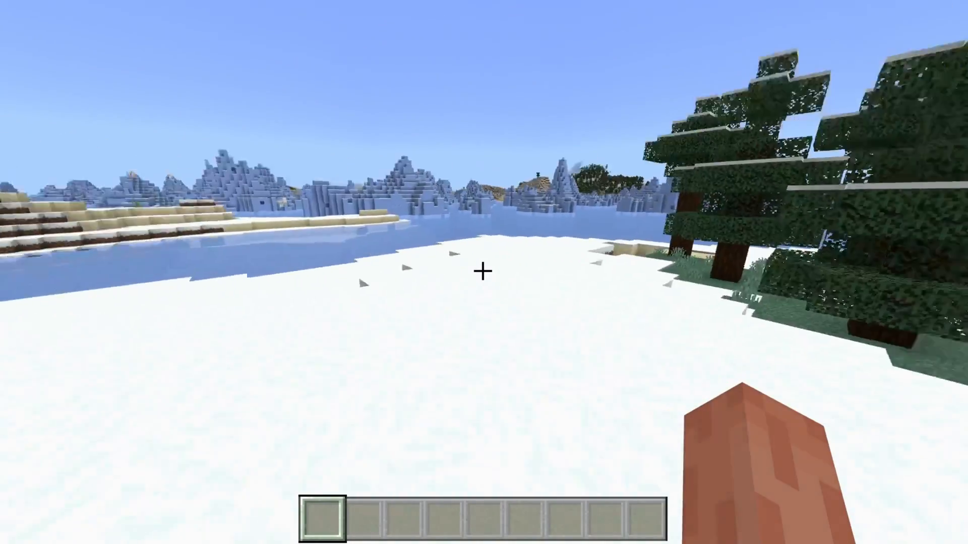
mouse_move(484, 272)
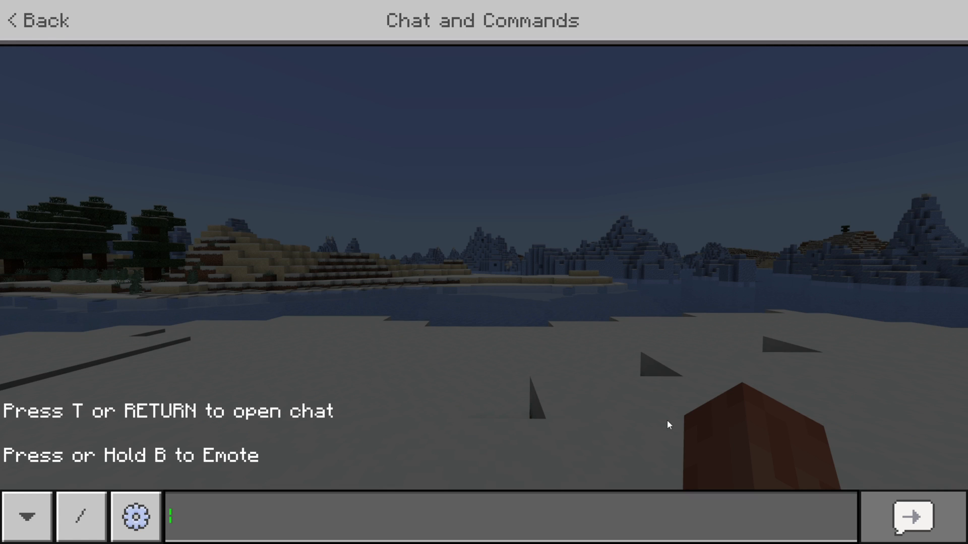
- Bring up the Onix Client module editing screen over the world via the client key
type(".")
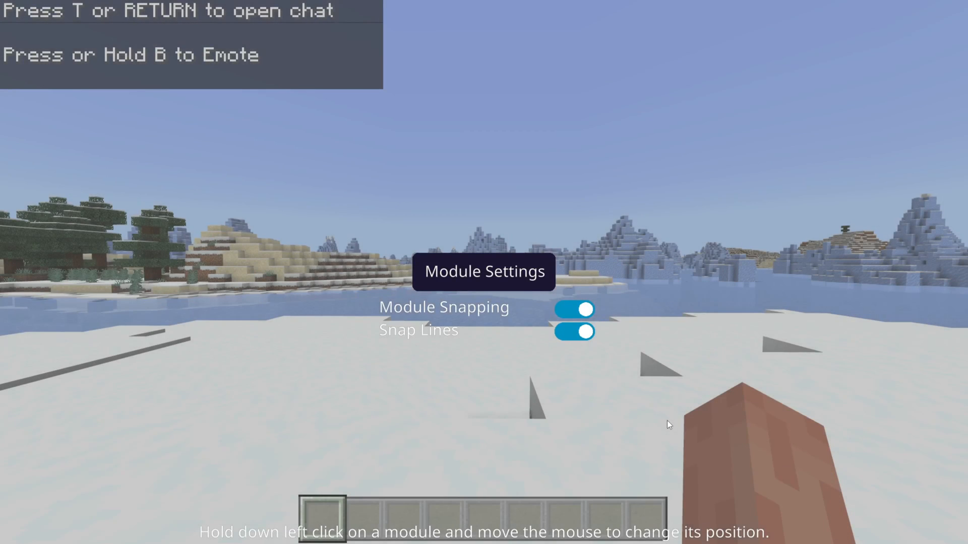
mouse_move(515, 334)
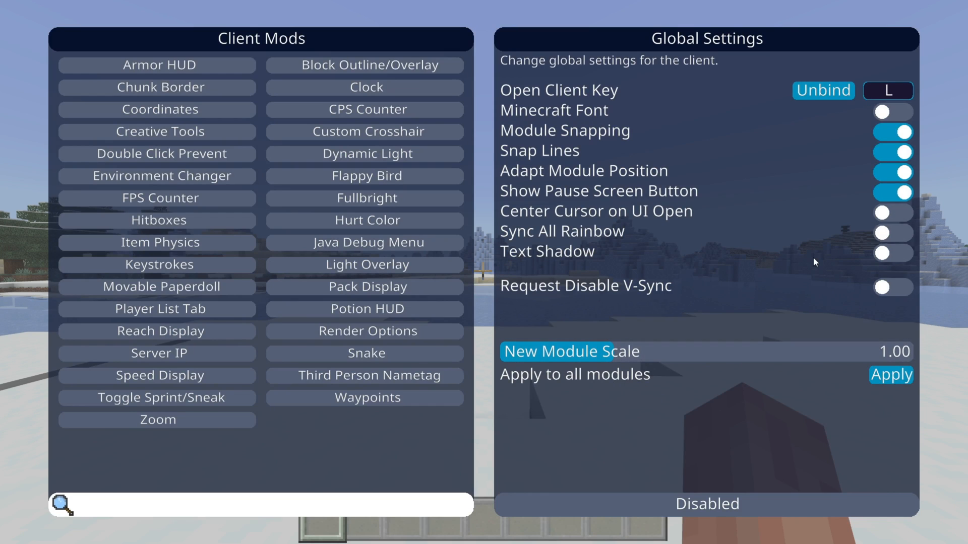
mouse_move(577, 93)
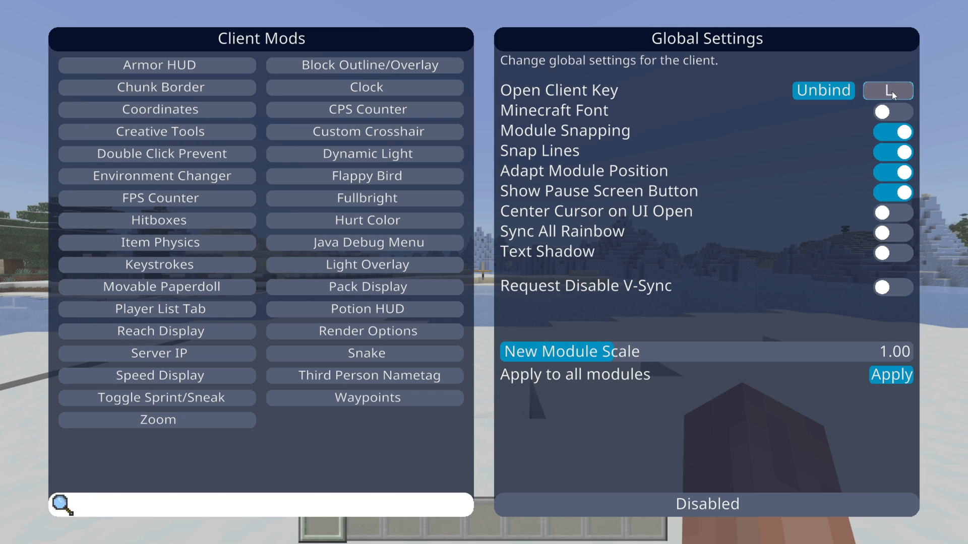
- Rebind the Open Client Key in Global Settings from L to F
left_click(887, 90)
type("F")
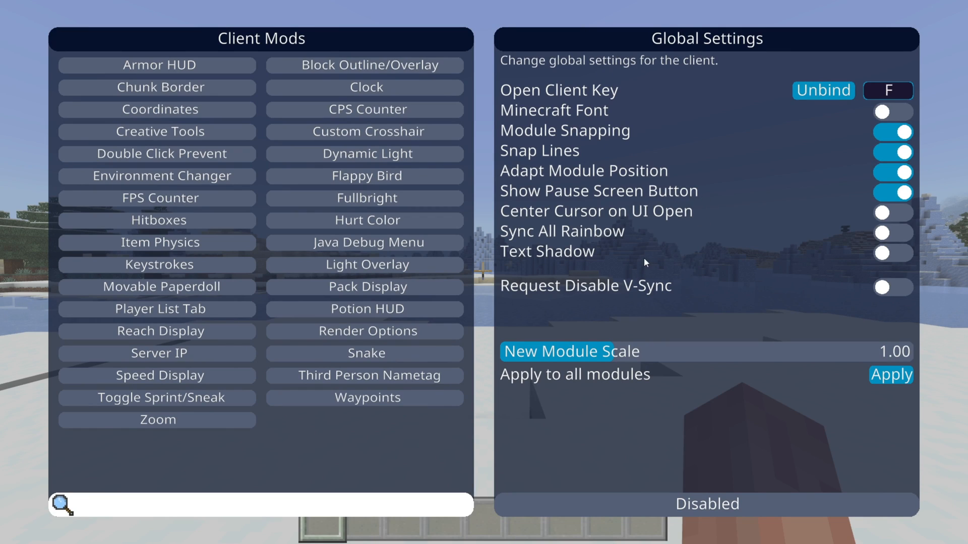
mouse_move(628, 286)
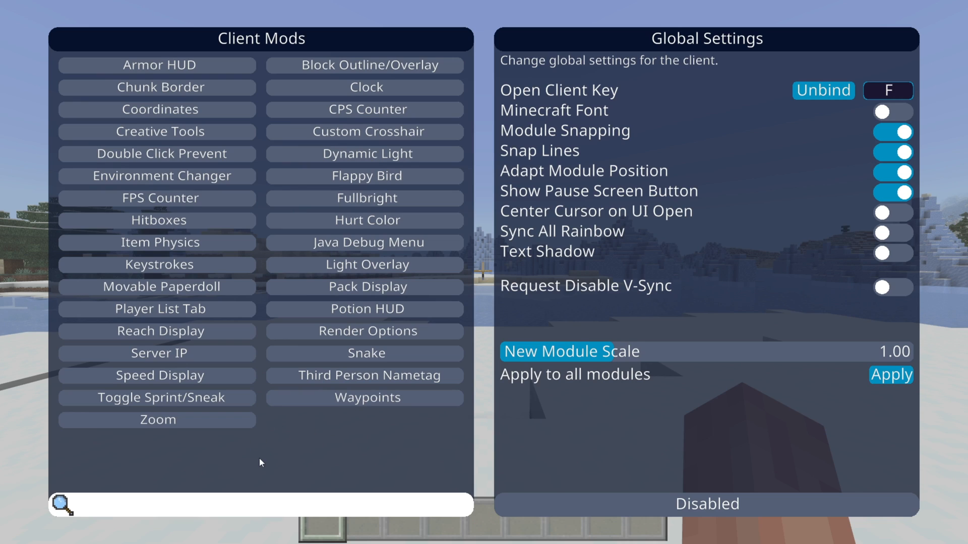
mouse_move(172, 284)
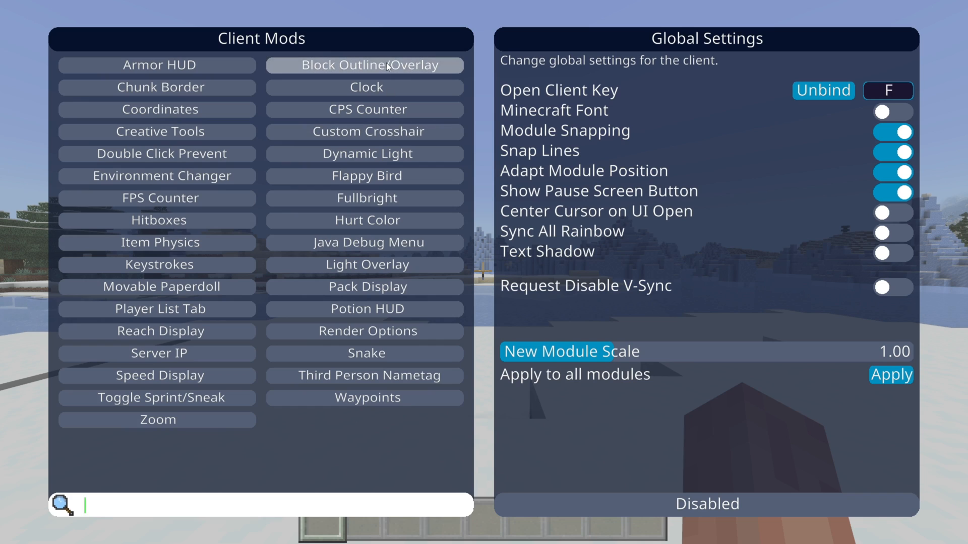
mouse_move(153, 198)
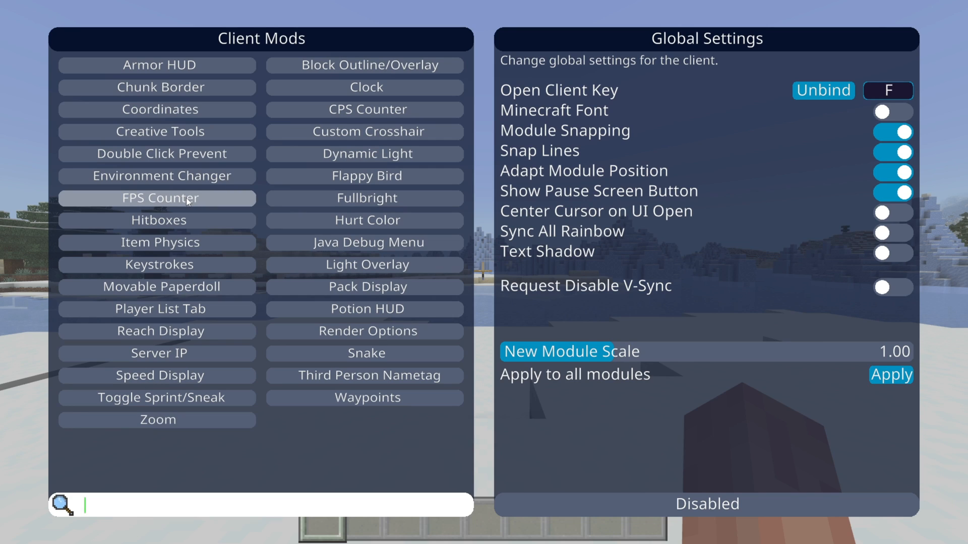
- Browse the Keystrokes, Environment Changer and Dynamic Light settings, ending on the Hitboxes mod's options
left_click(156, 265)
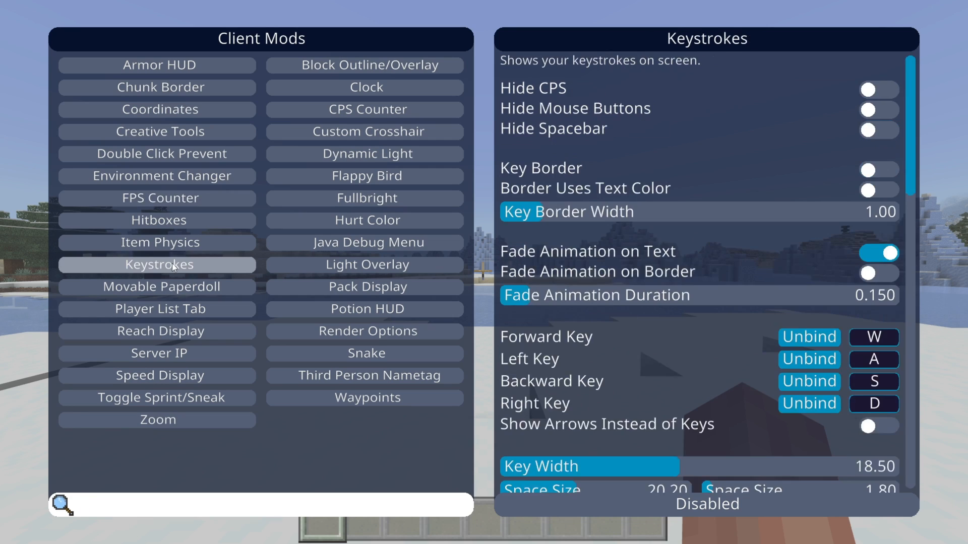
left_click(159, 175)
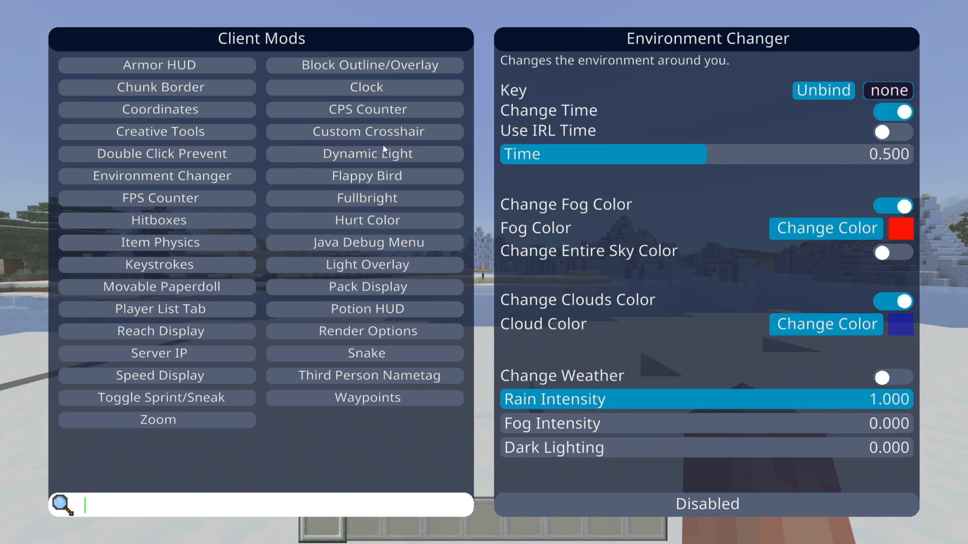
left_click(367, 153)
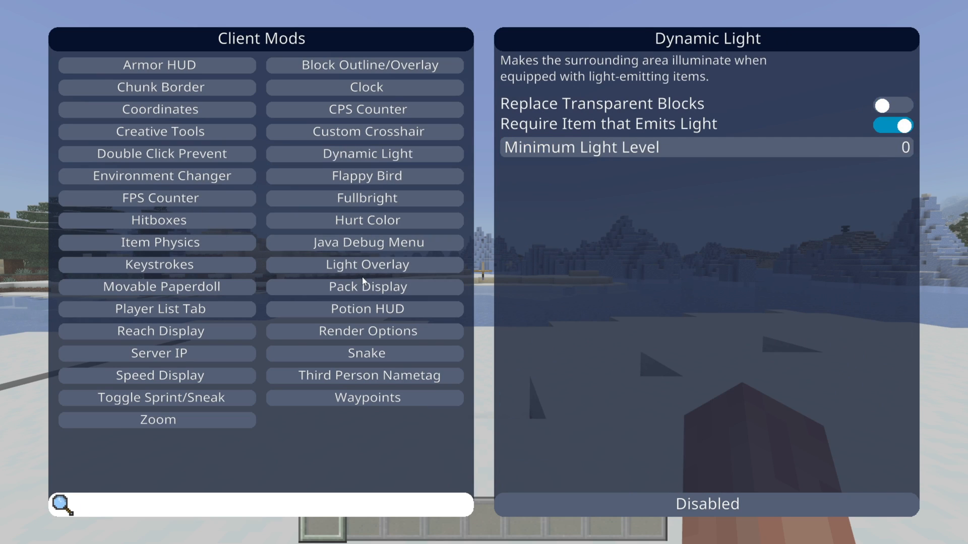
left_click(365, 264)
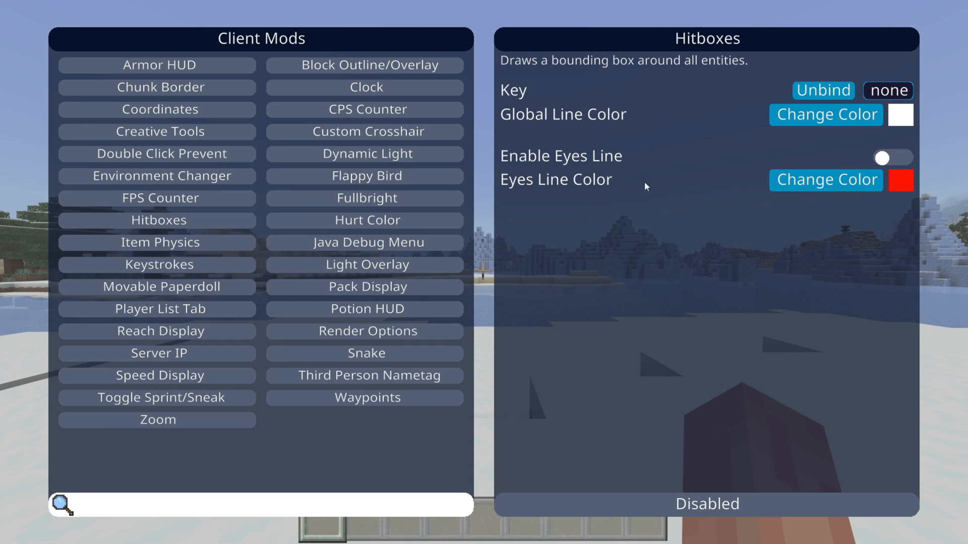
mouse_move(506, 78)
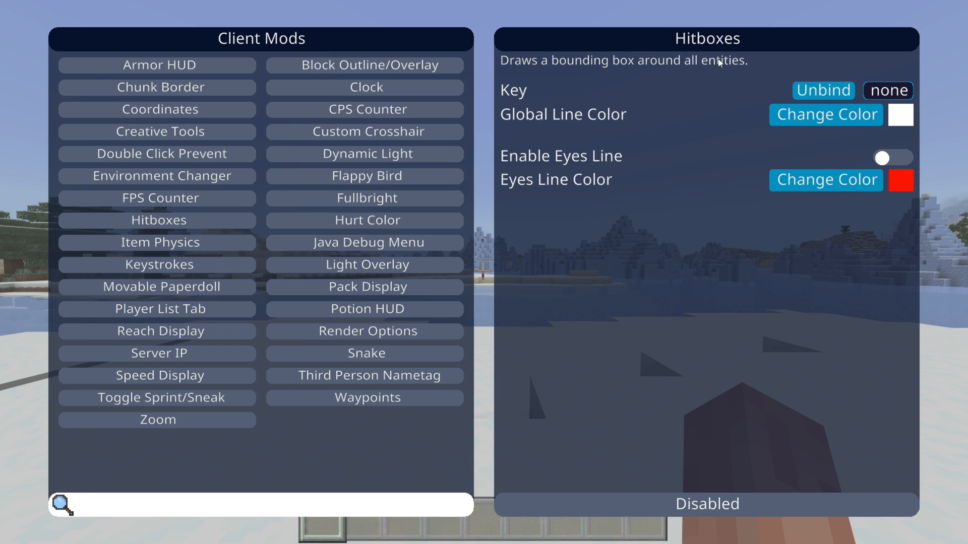
mouse_move(823, 89)
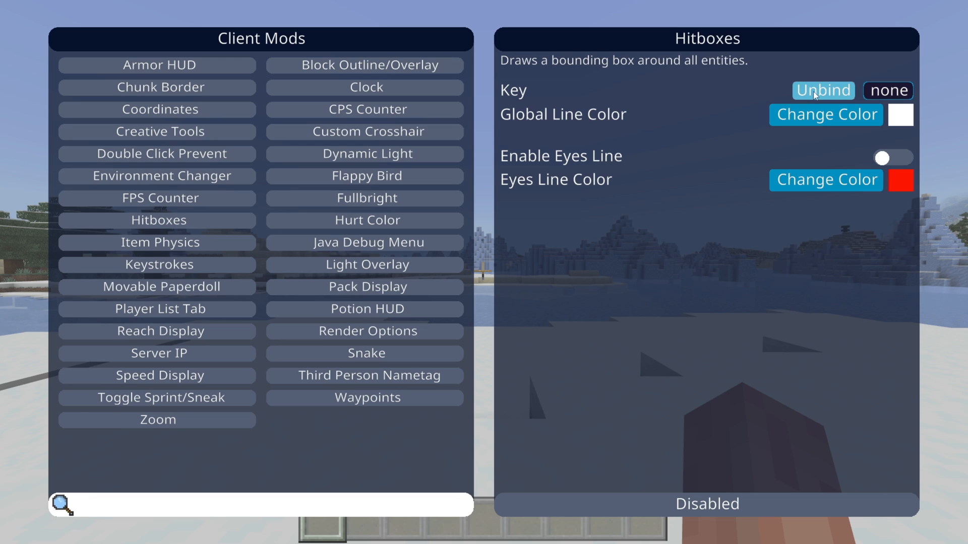
- Bind K as the Hitboxes mod's toggle key
key("k")
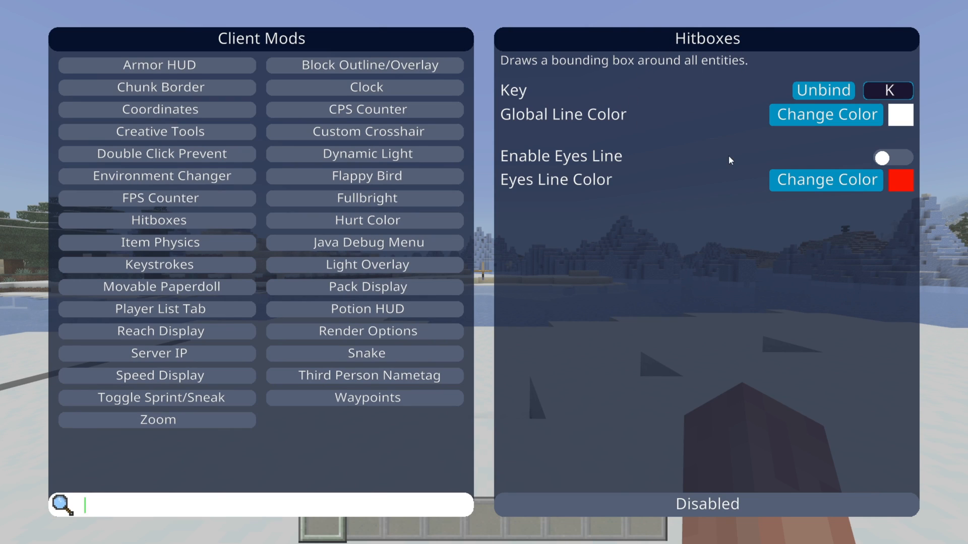
mouse_move(743, 74)
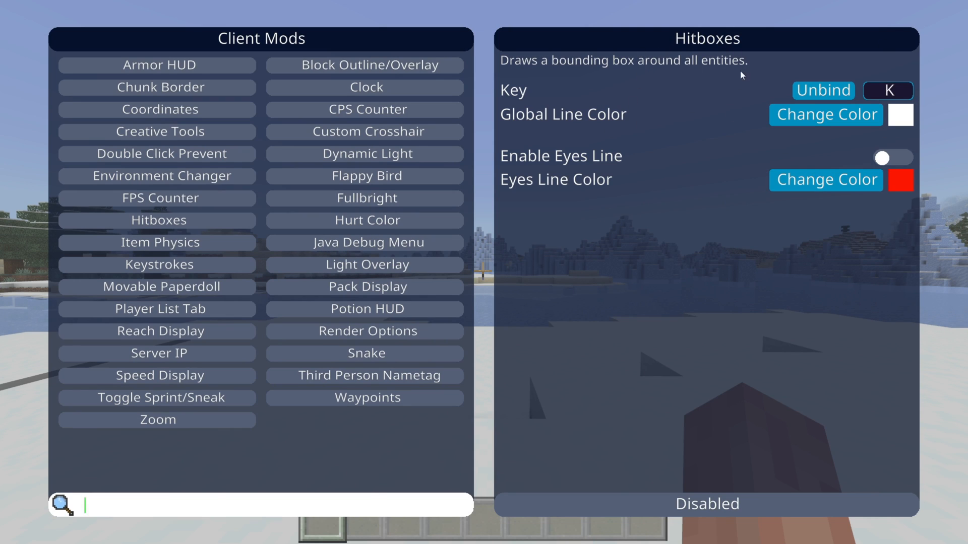
- Show the CPS Counter mod's settings with its CPS 0 preview on screen
left_click(364, 109)
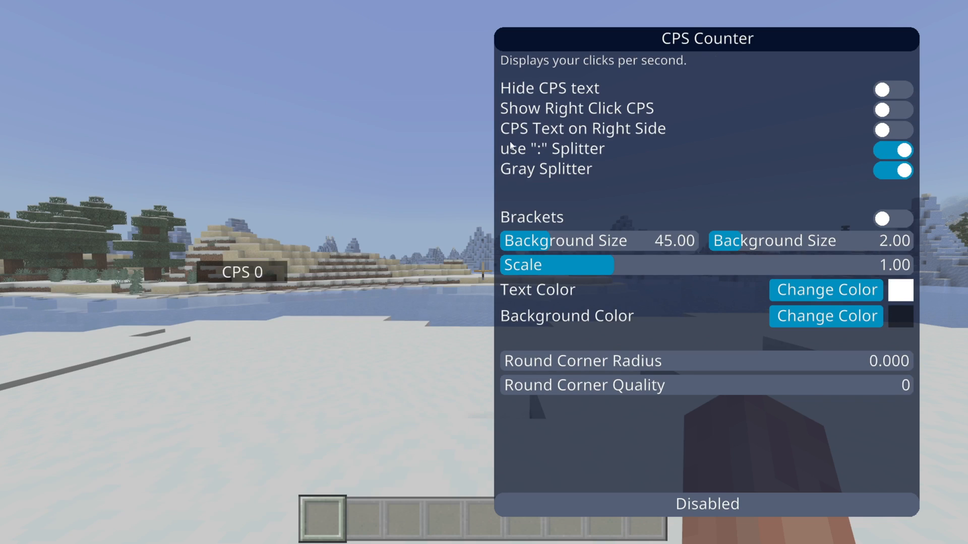
mouse_move(573, 171)
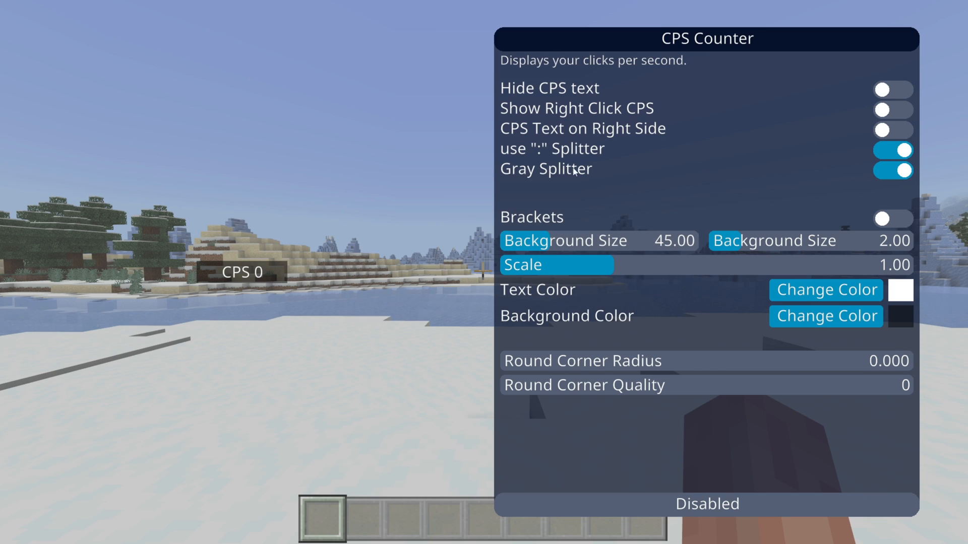
mouse_move(565, 174)
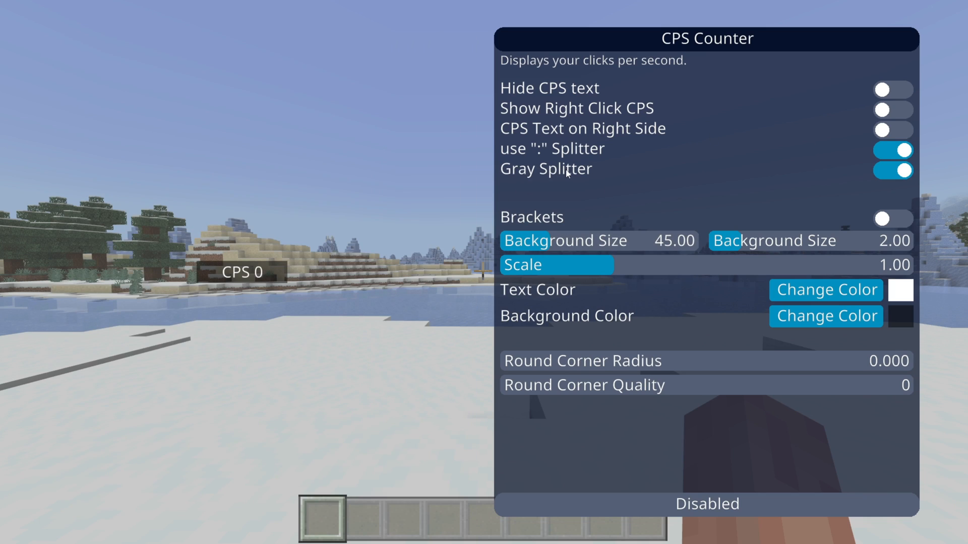
mouse_move(702, 147)
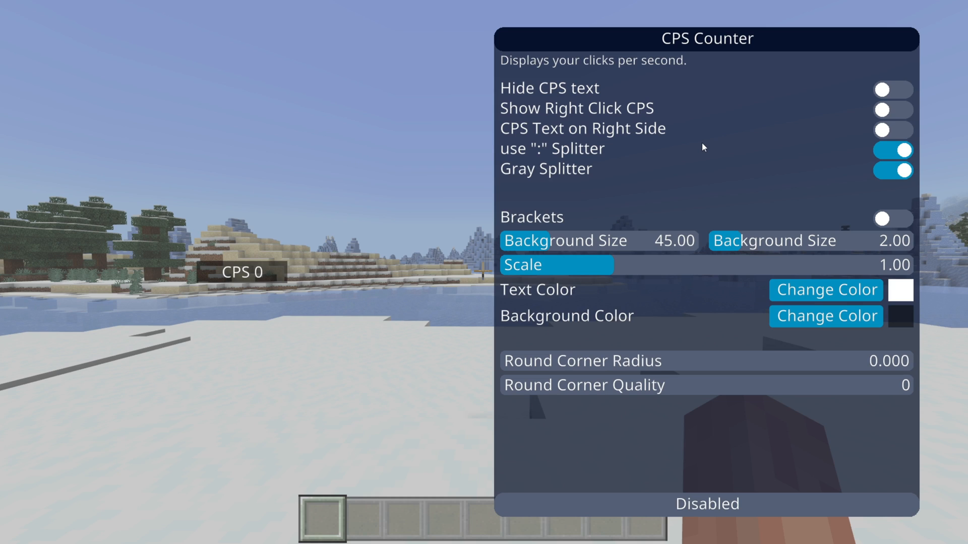
mouse_move(868, 128)
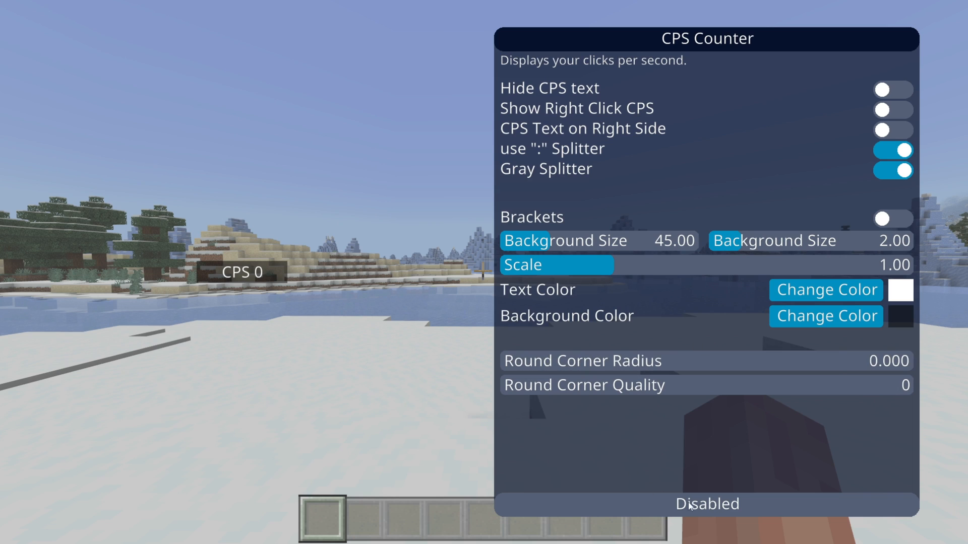
- Toggle the CPS Counter's Disabled bar on, then show the Reach Display settings with its Reach: 0.000 preview
left_click(706, 504)
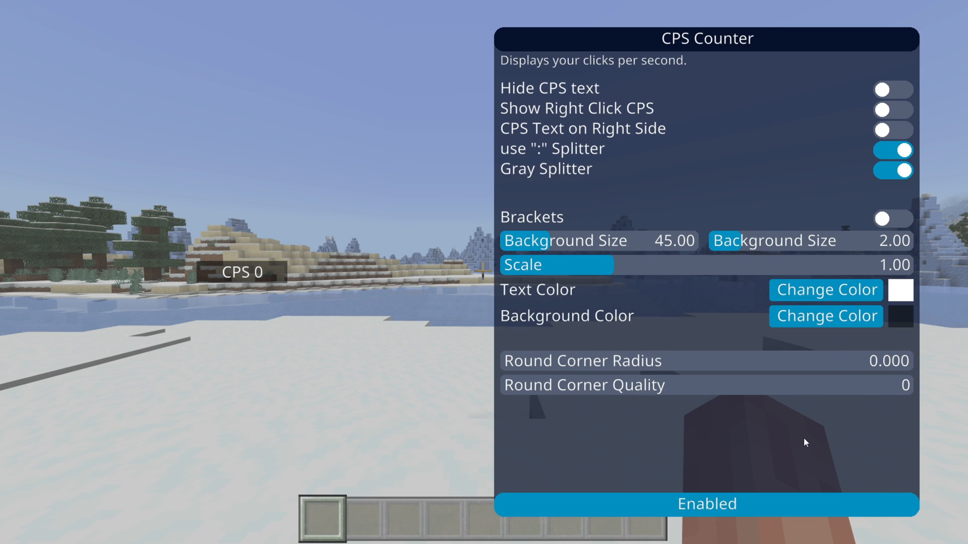
left_click(706, 504)
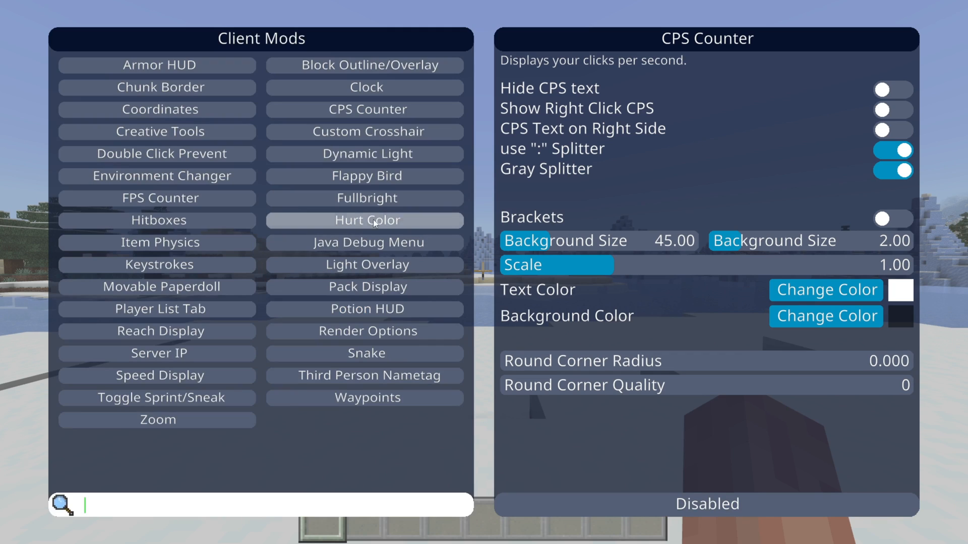
left_click(157, 331)
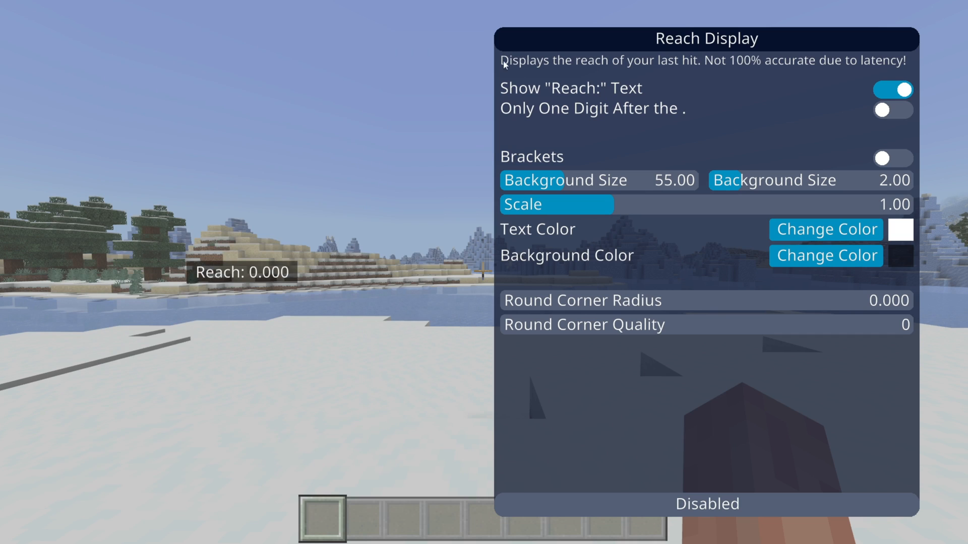
mouse_move(602, 88)
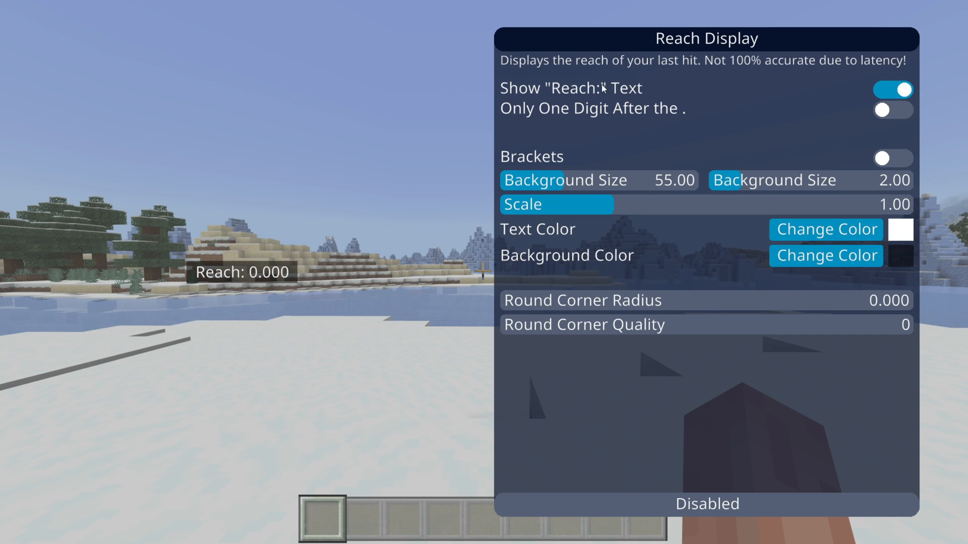
mouse_move(716, 74)
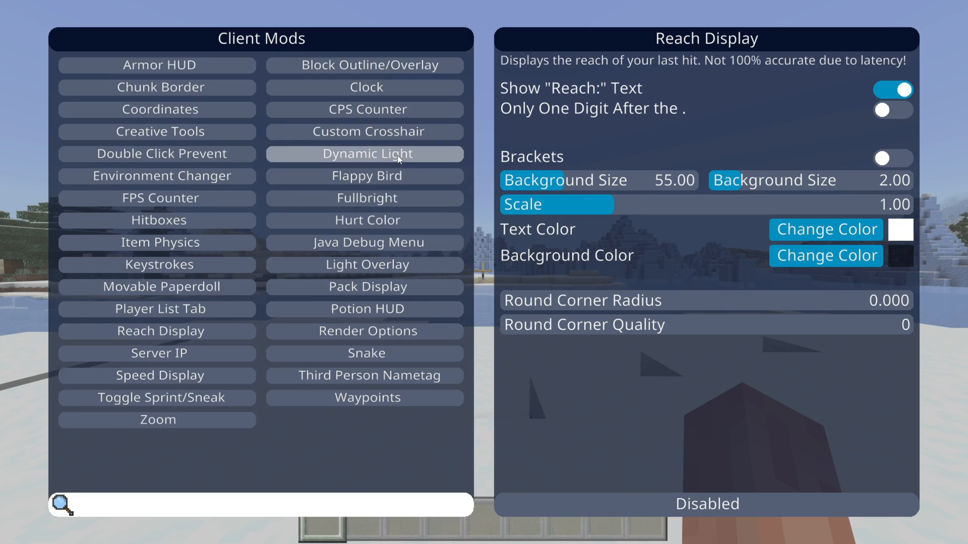
mouse_move(367, 87)
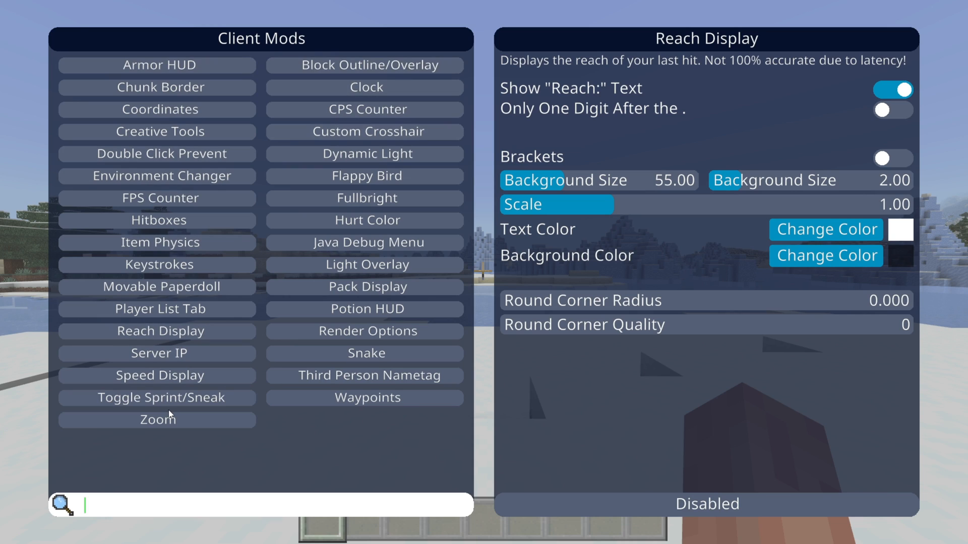
mouse_move(224, 475)
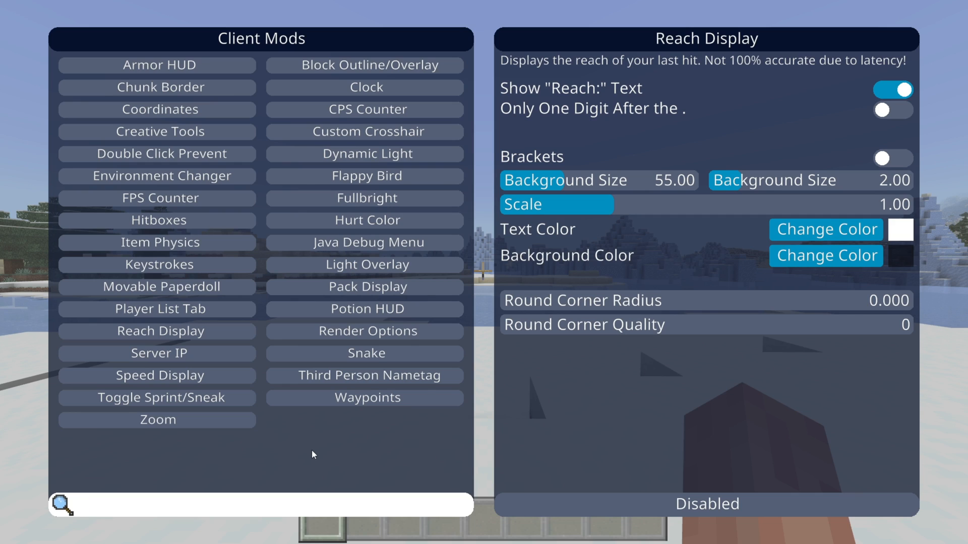
- Filter the mod list by 'zoom' so Zoom appears first
type("zoom")
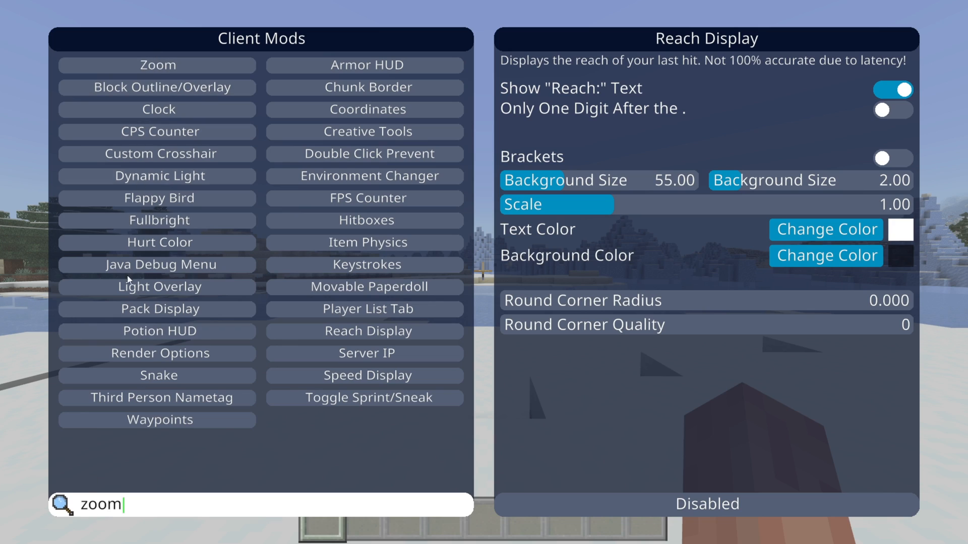
mouse_move(163, 58)
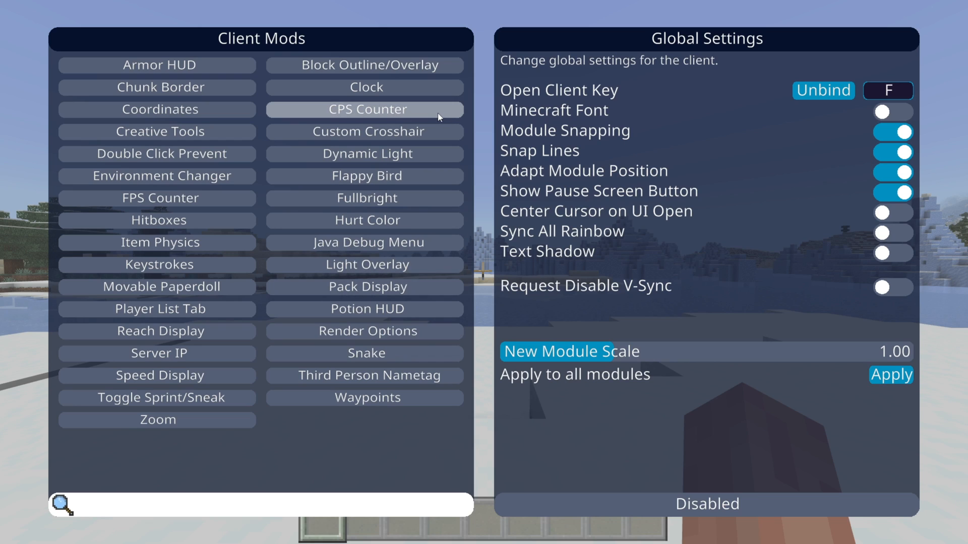
- Switch on CPS Counter, then bring up the Potion HUD settings
left_click(365, 109)
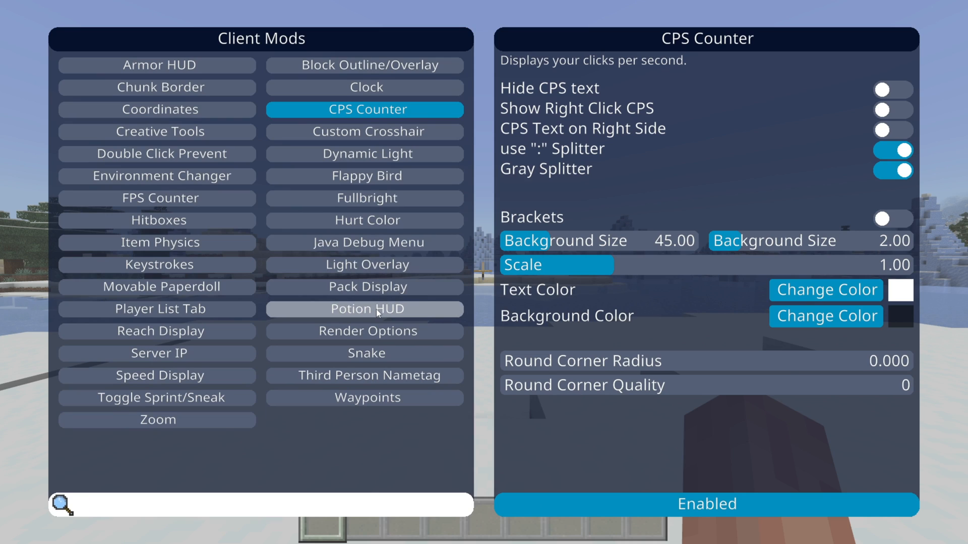
left_click(365, 310)
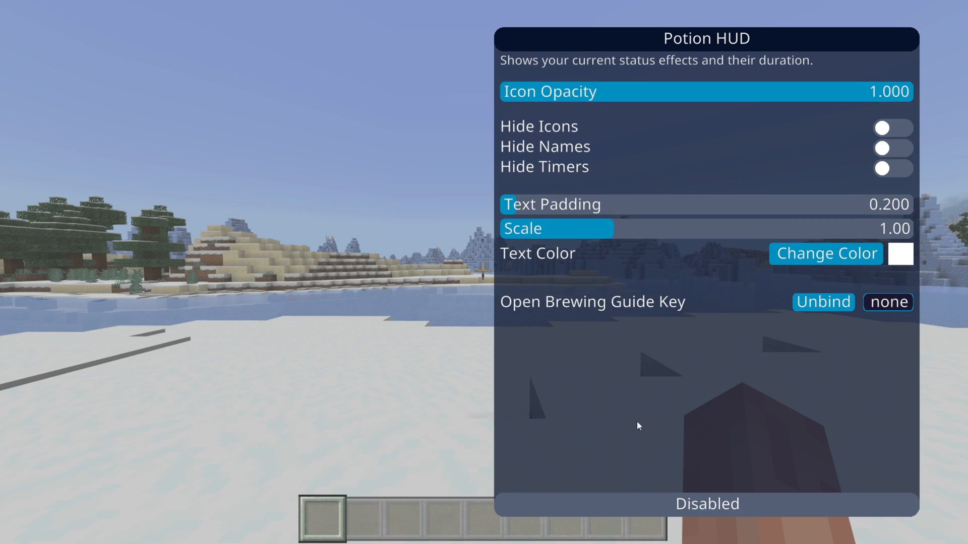
mouse_move(525, 76)
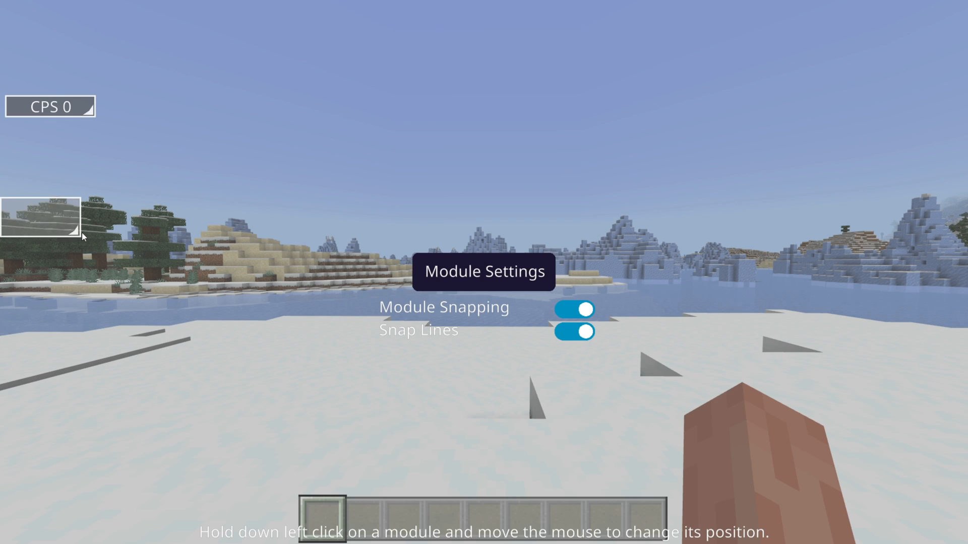
mouse_move(810, 443)
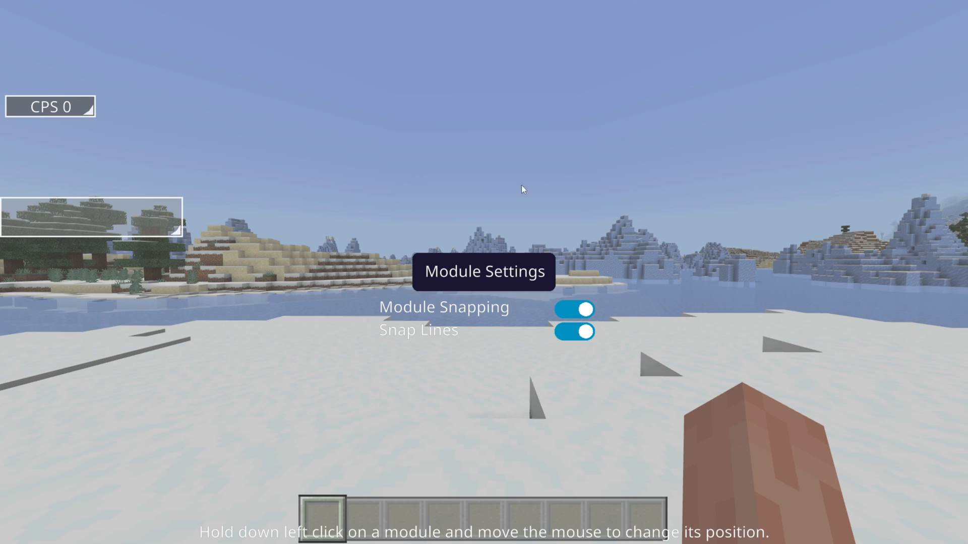
mouse_move(326, 204)
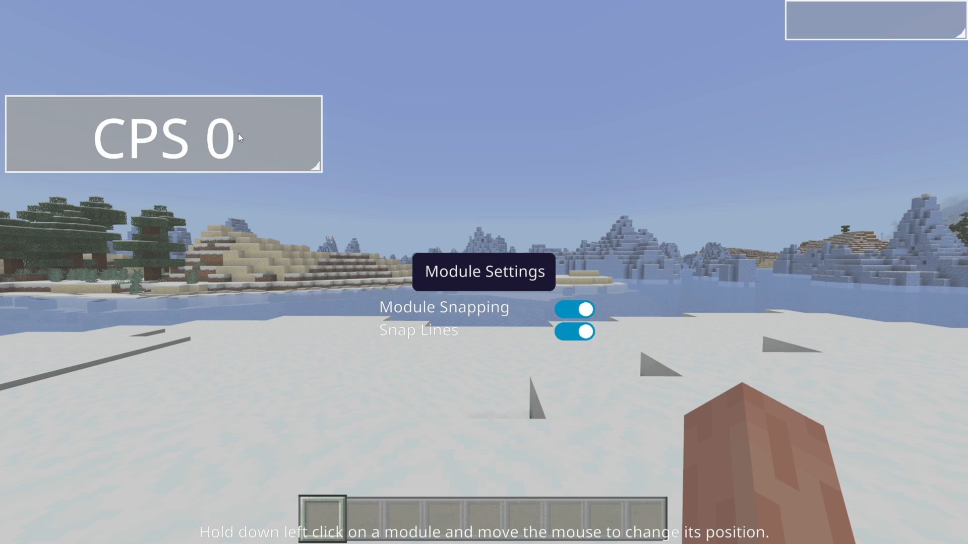
- Move the CPS 0 module down into the bottom-left corner of the layout
left_click_drag(160, 139, 160, 506)
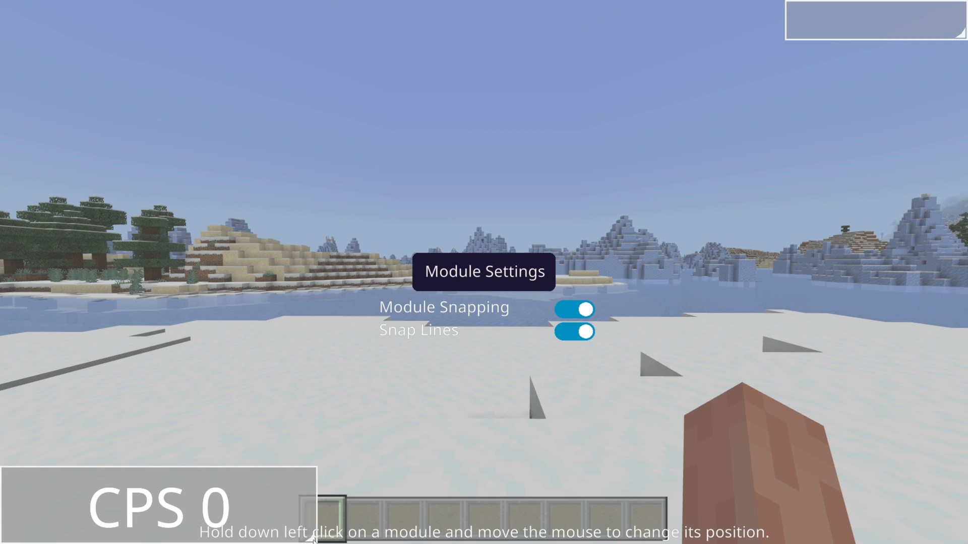
mouse_move(529, 223)
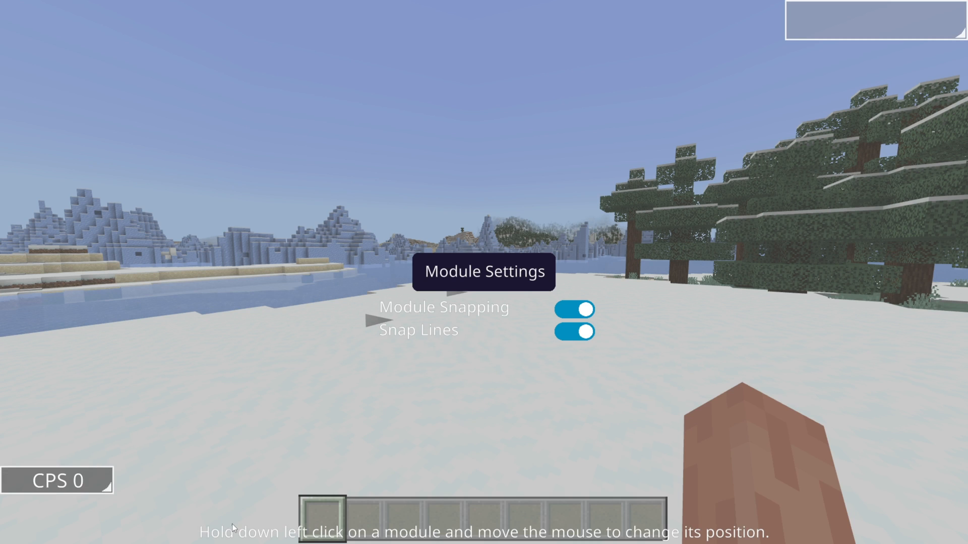
mouse_move(79, 491)
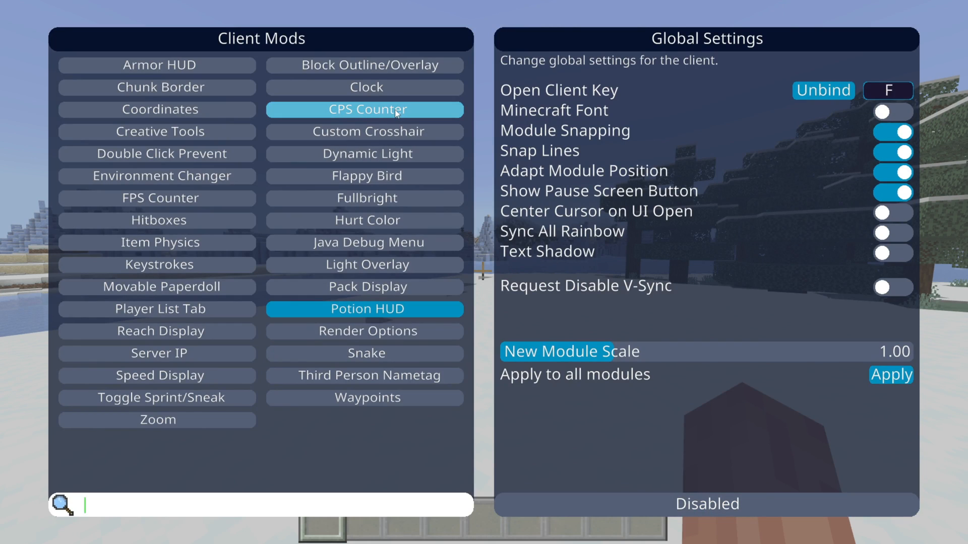
- Check the Potion HUD settings at scale 3.50, then return to the game
left_click(364, 110)
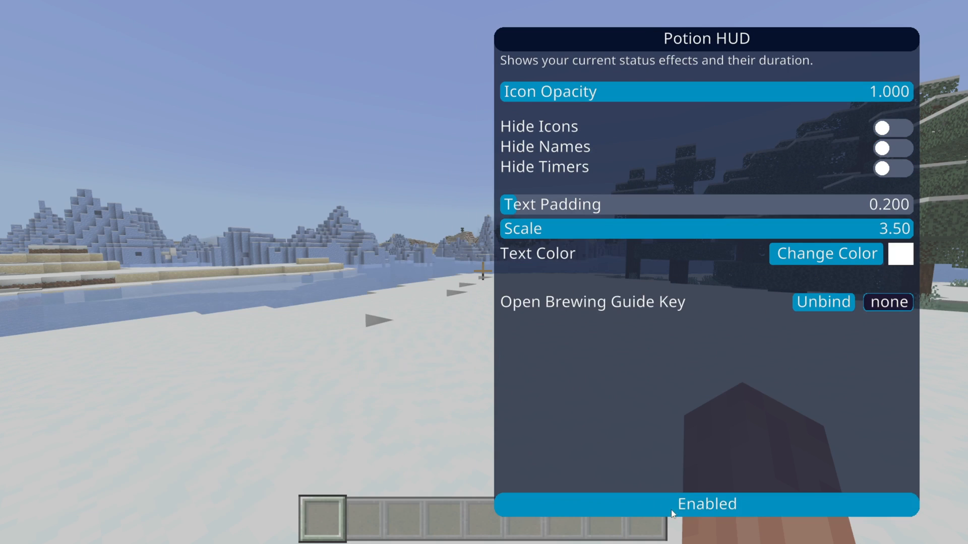
key("Escape")
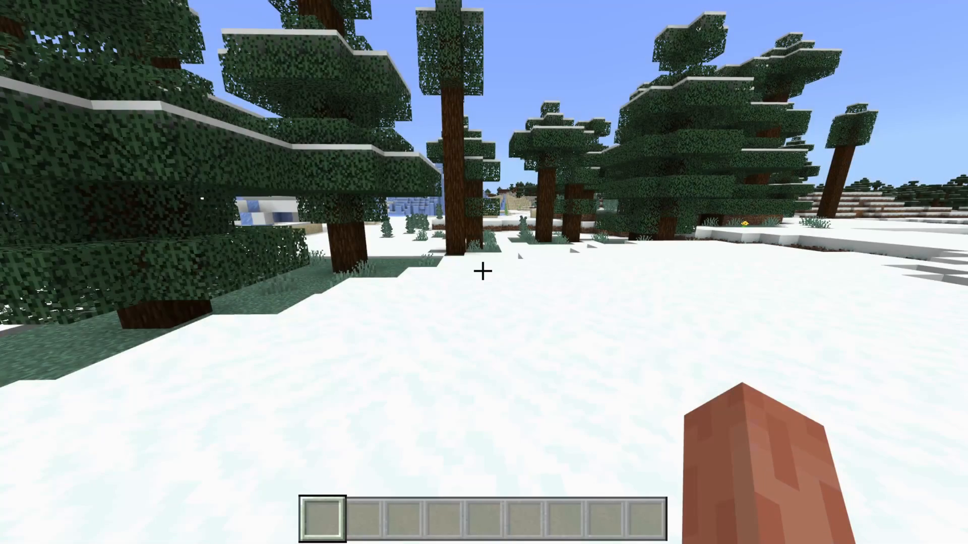
- Enter '.op' in chat, then show the pause menu with Onix Client Settings
key("t")
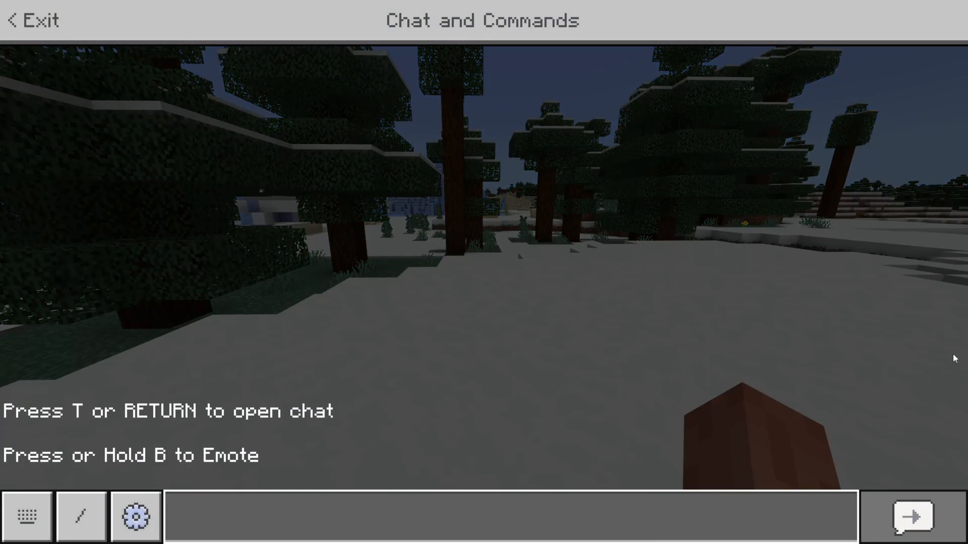
type(".op")
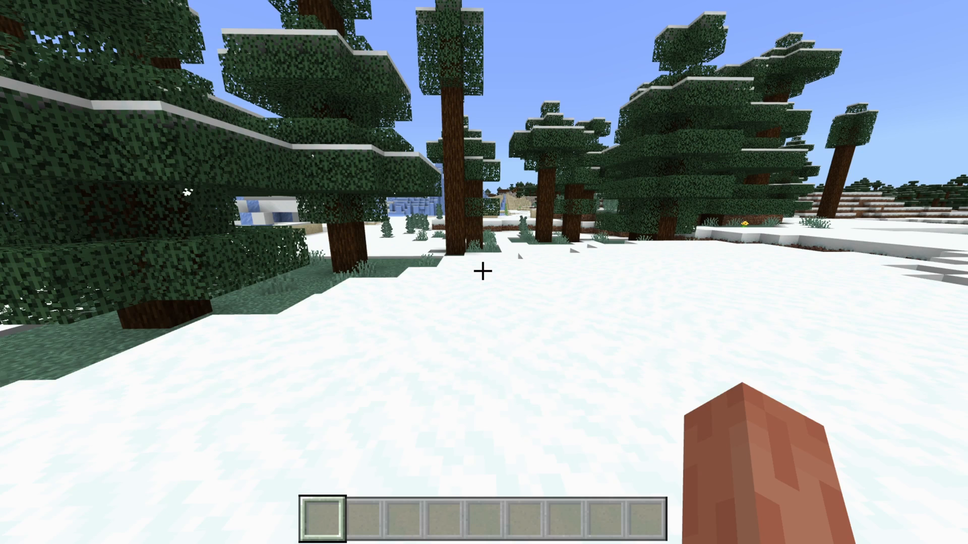
key("Escape")
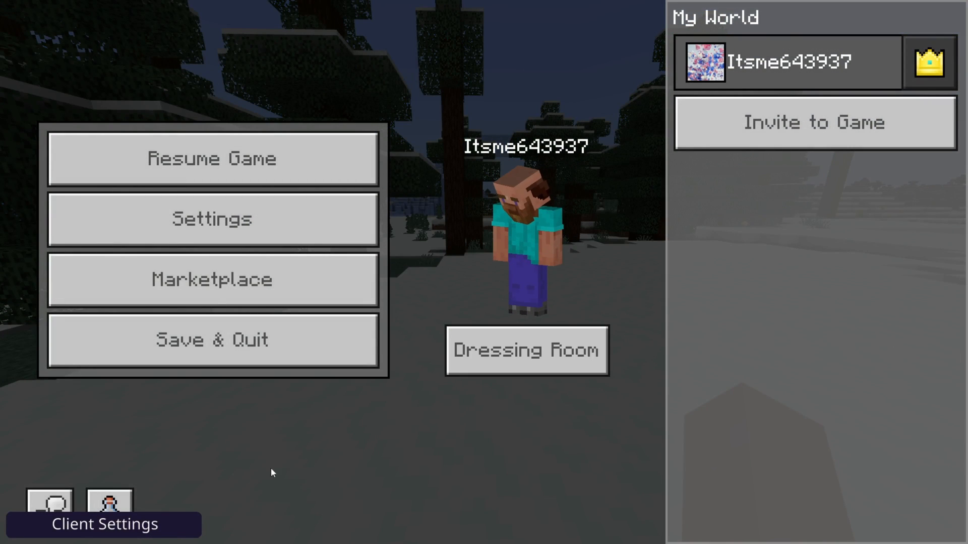